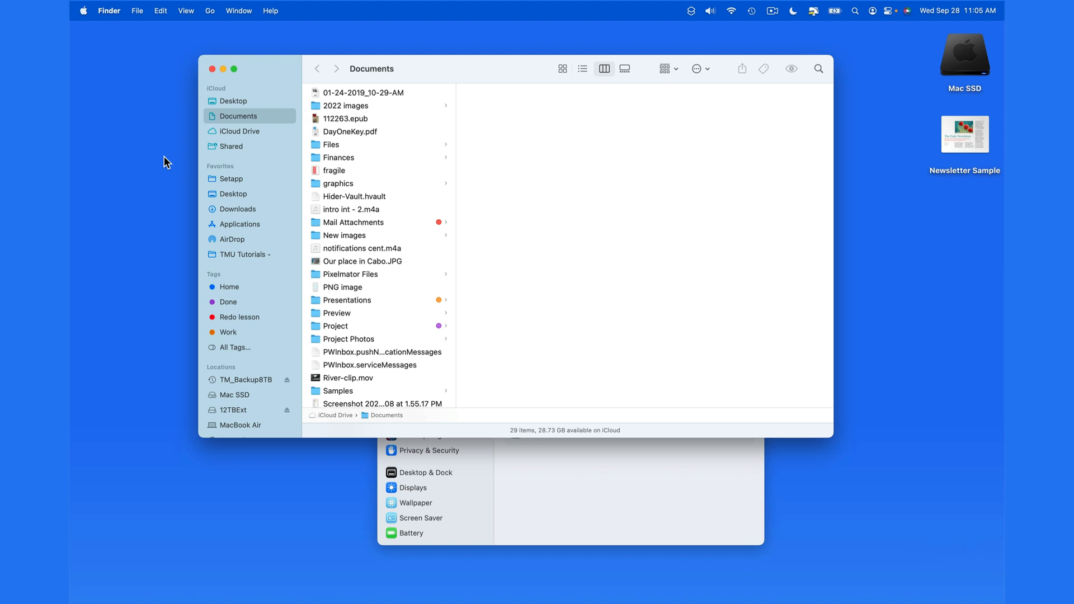
mouse_move(336, 442)
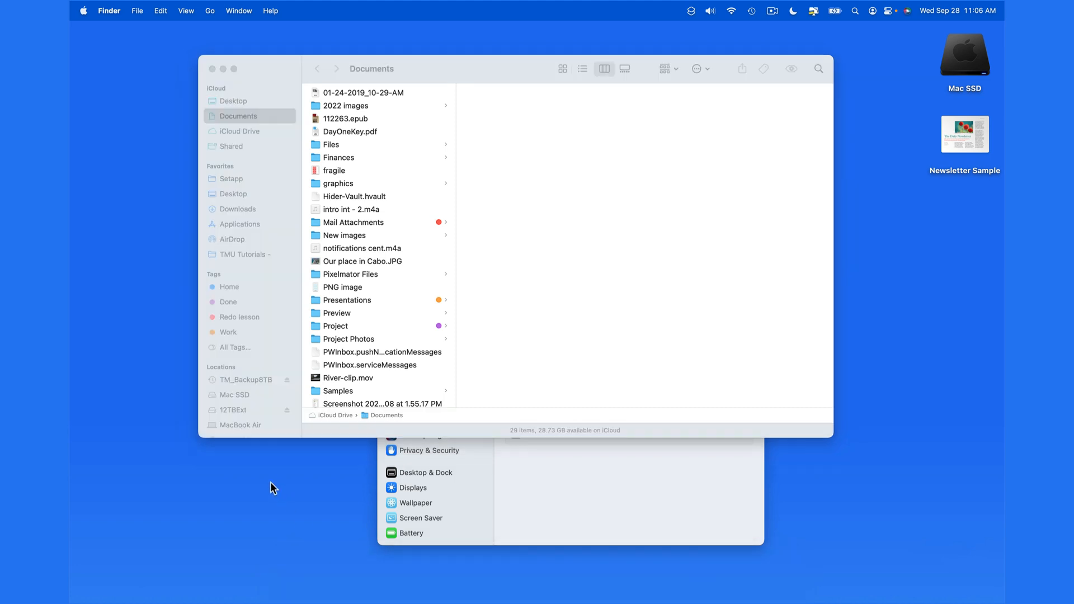
Switch Stage Manager on from Control Center, keeping Finder in front.
key("cmd+tab")
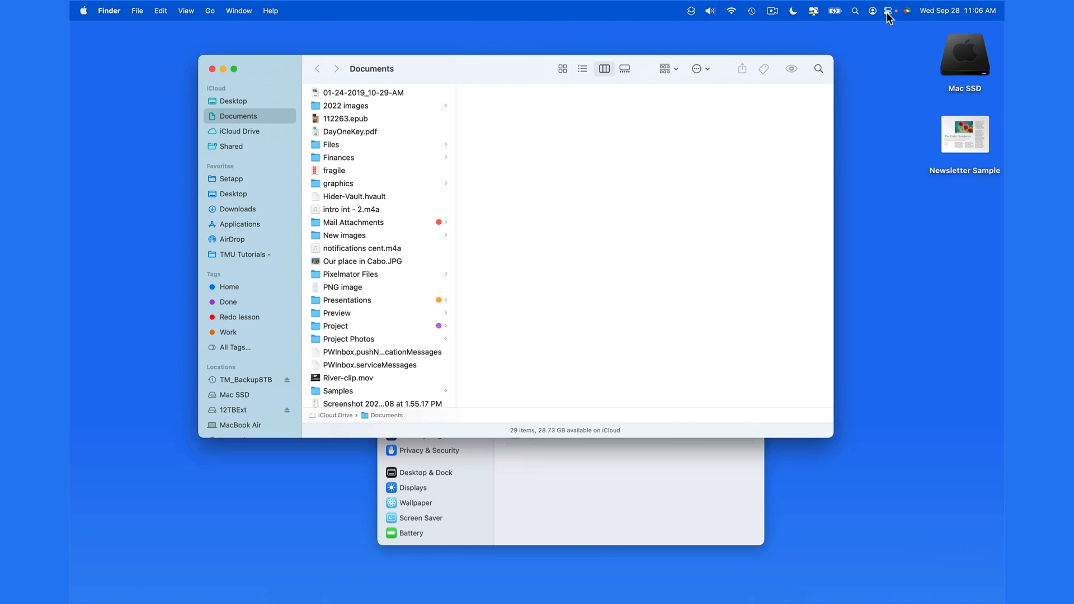
left_click(889, 10)
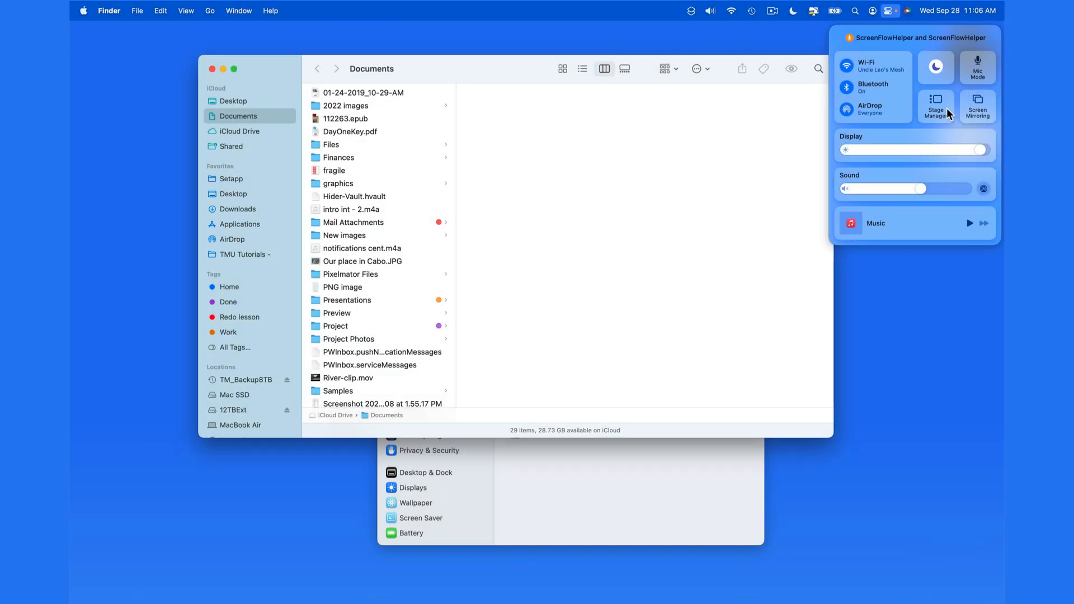
mouse_move(699, 14)
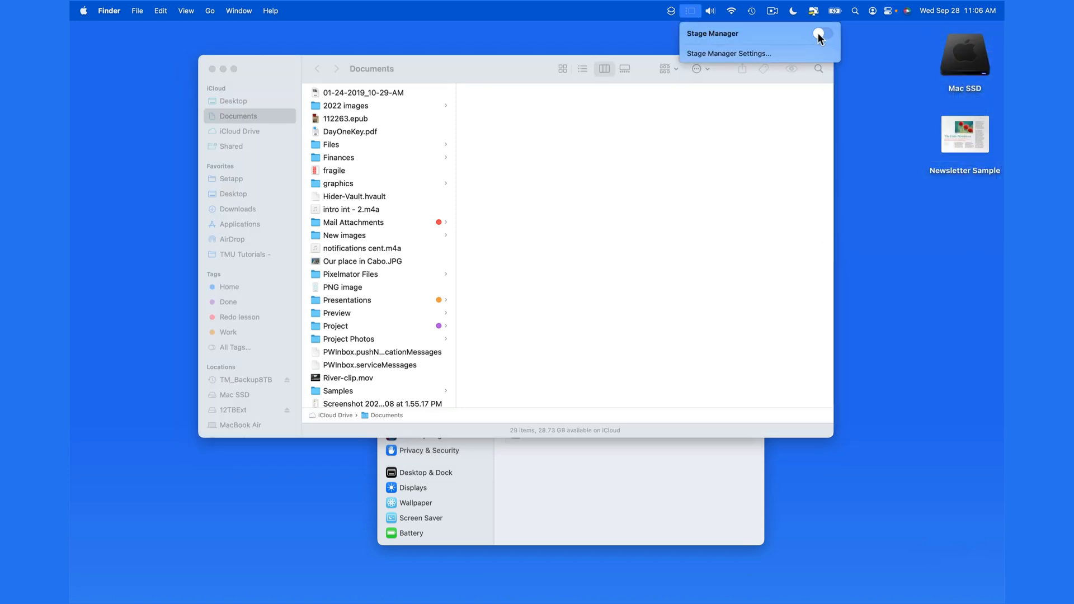
left_click(820, 34)
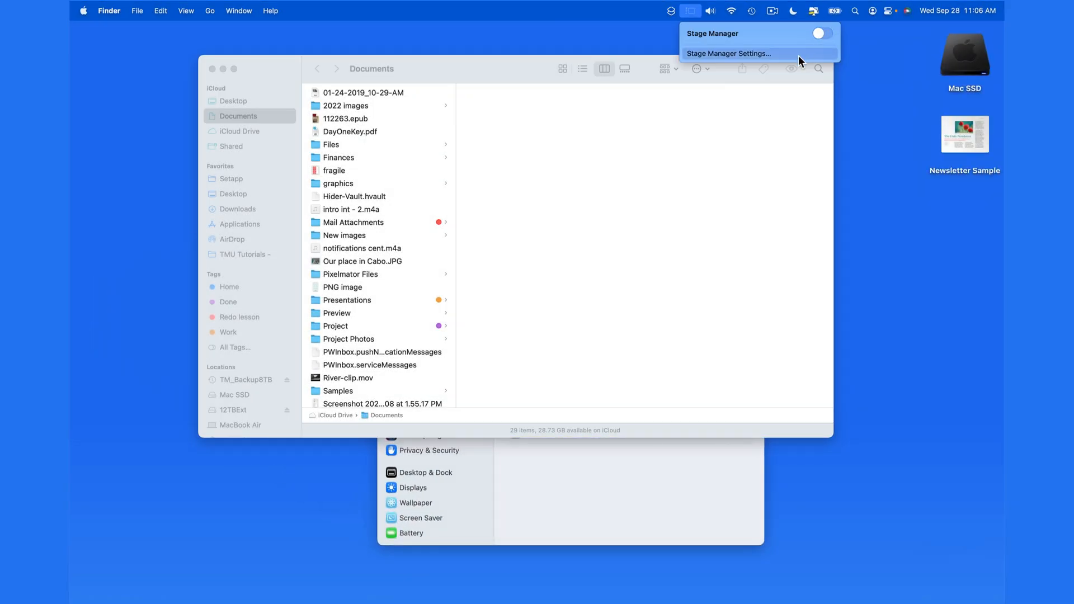
left_click(822, 33)
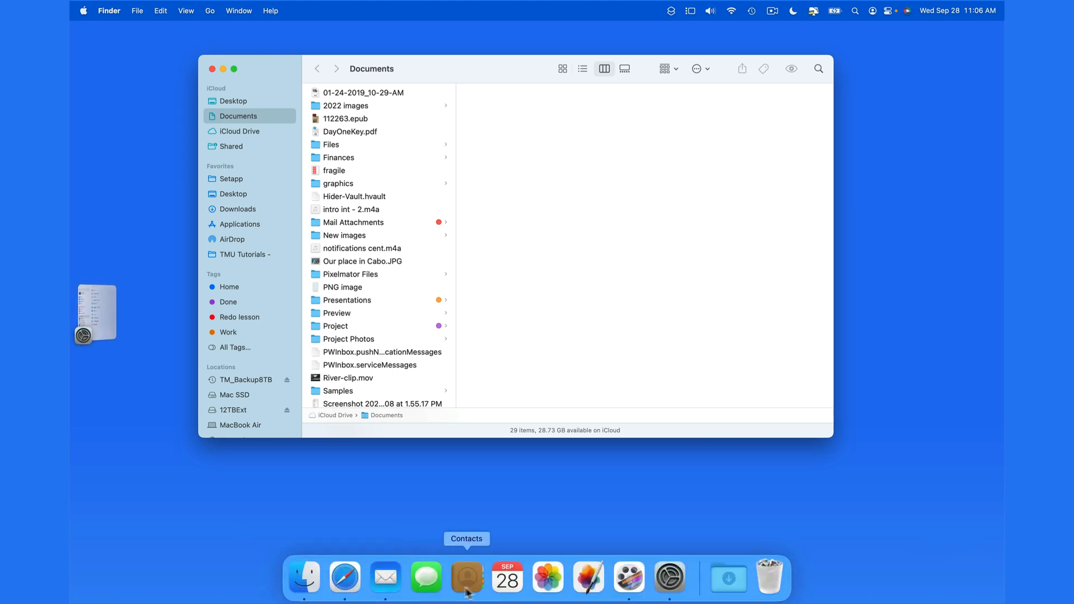
Launch Contacts, then bring Calendar to the front from the Dock.
left_click(507, 577)
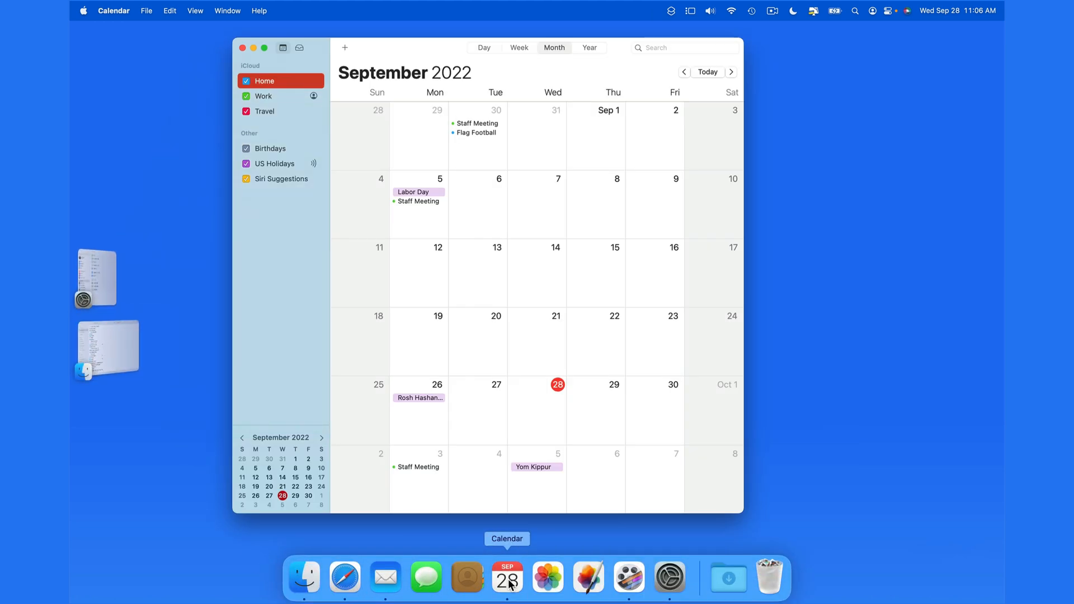
left_click(466, 578)
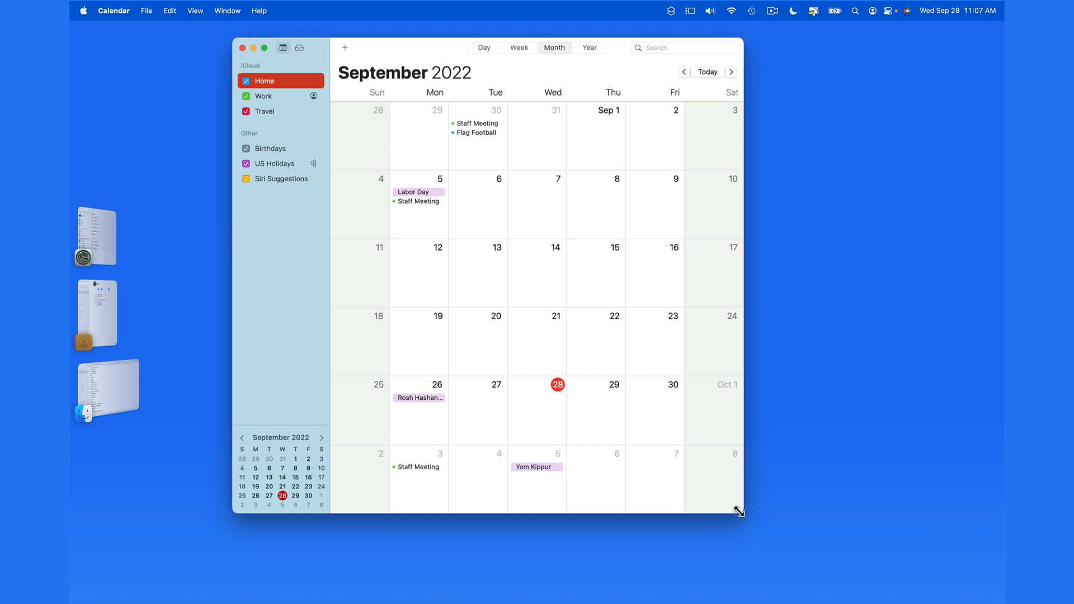
Enlarge the Calendar window, drag Contacts onto its stage, and bring the grouped pair back.
left_click_drag(739, 510, 795, 509)
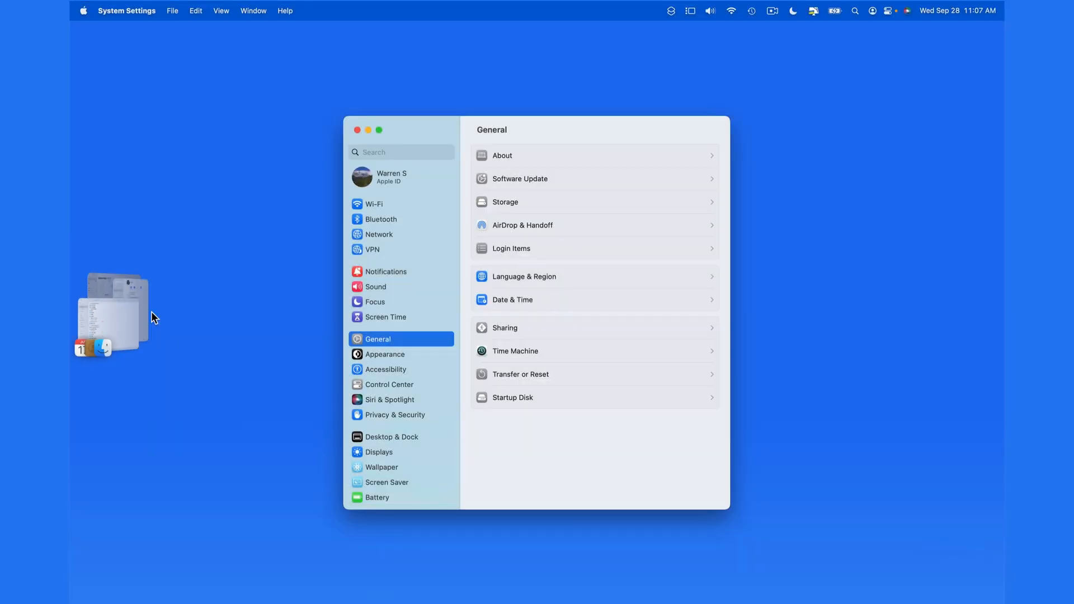
left_click(426, 578)
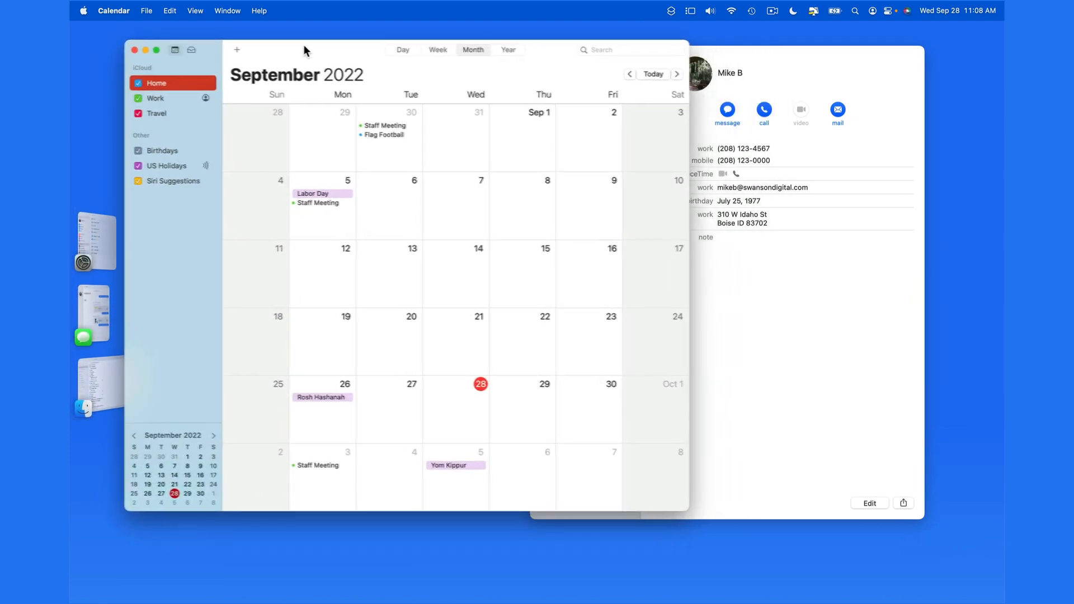
left_click_drag(305, 49, 183, 40)
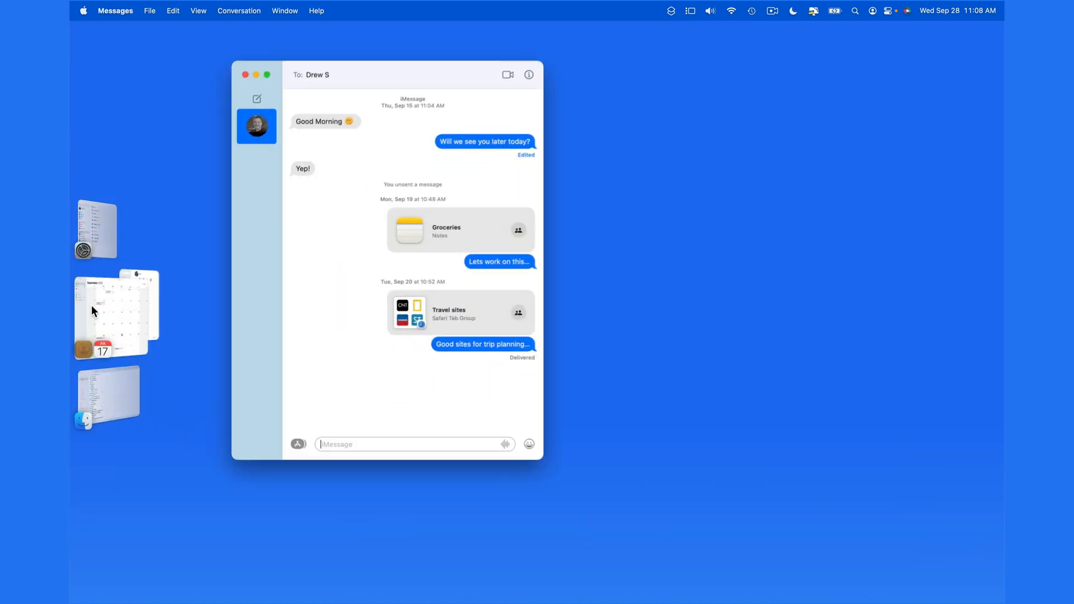
left_click(115, 311)
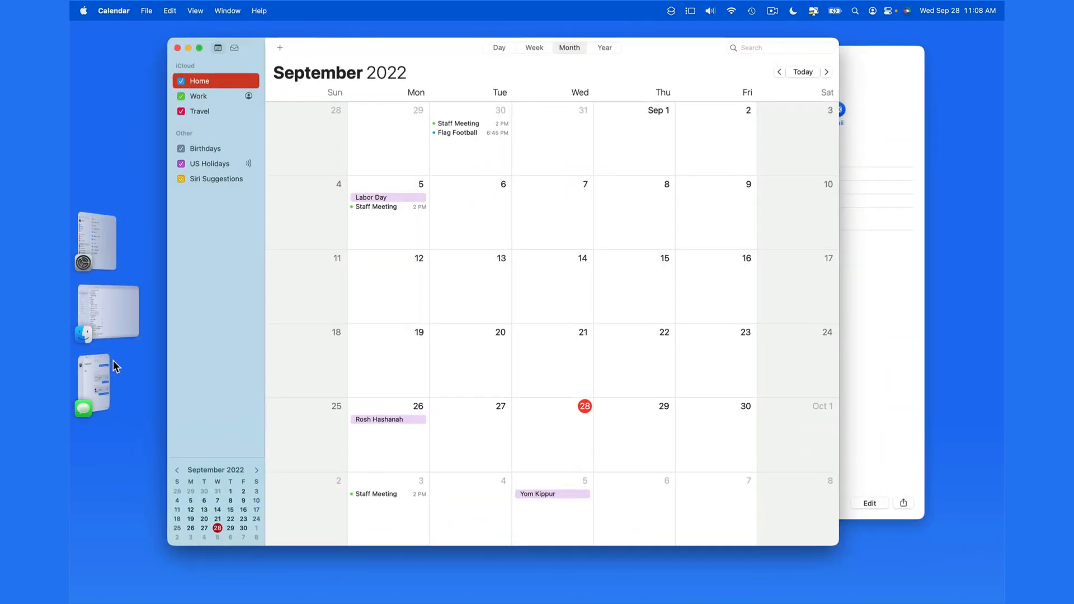
Toggle Stage Manager's recent applications and desktop items options.
left_click(690, 10)
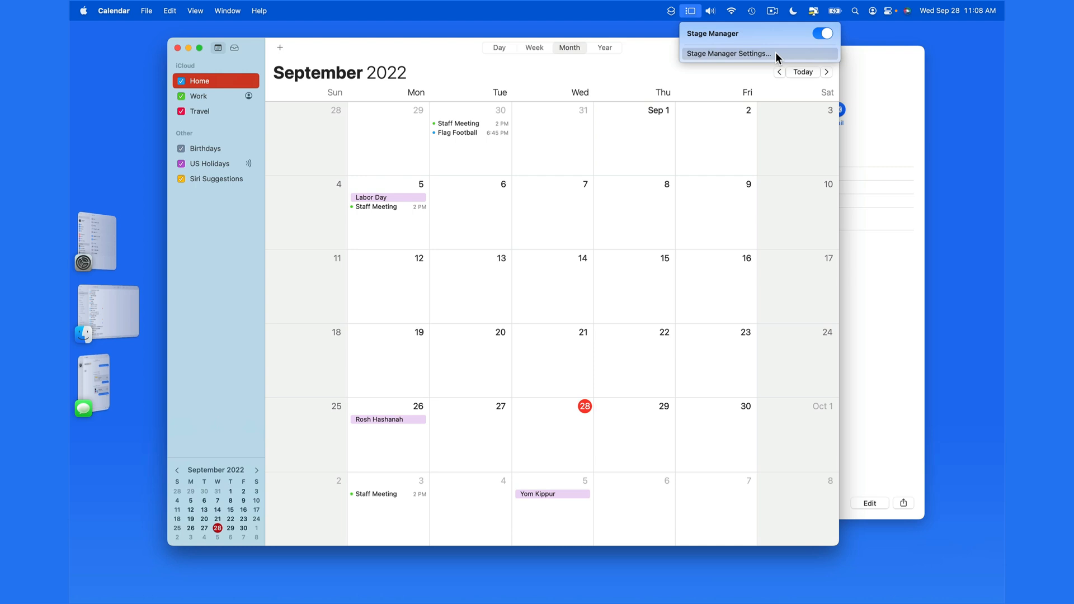
left_click(727, 54)
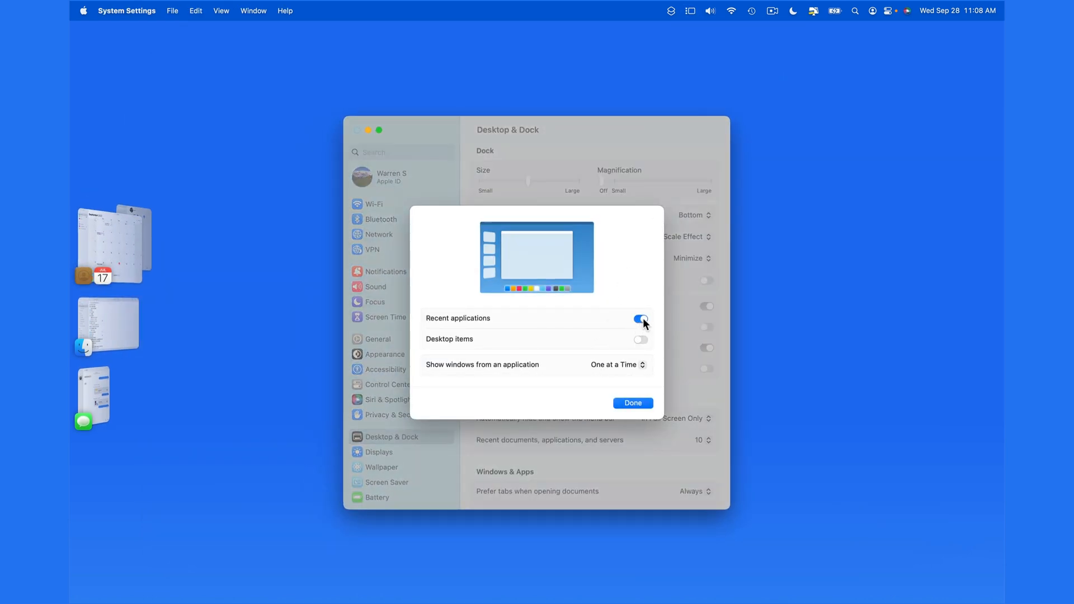
left_click(639, 318)
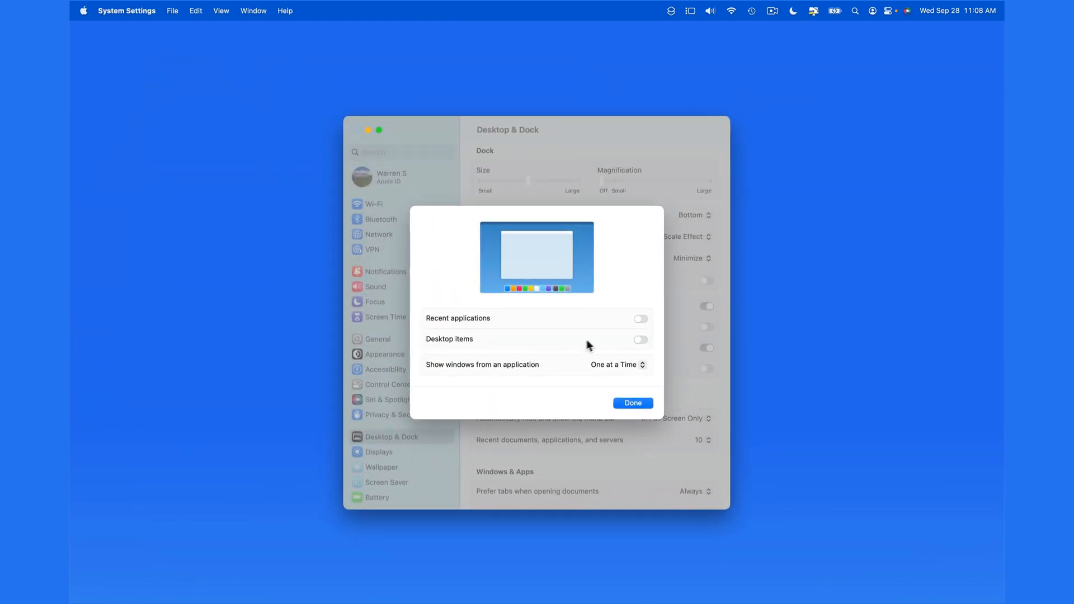
left_click(640, 339)
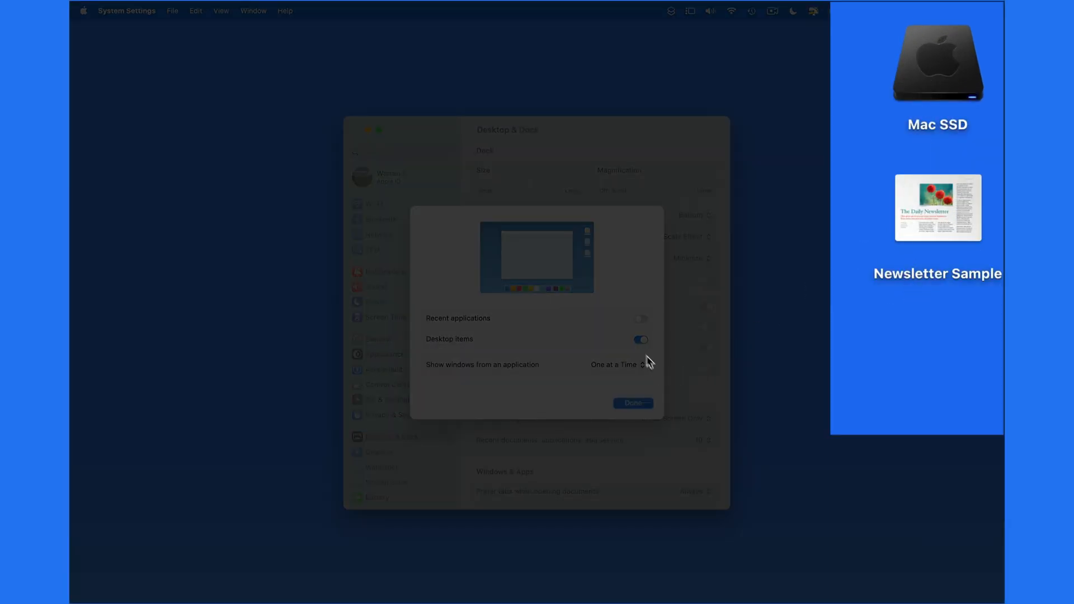
Set 'Show windows from an application' to All at Once.
left_click(640, 340)
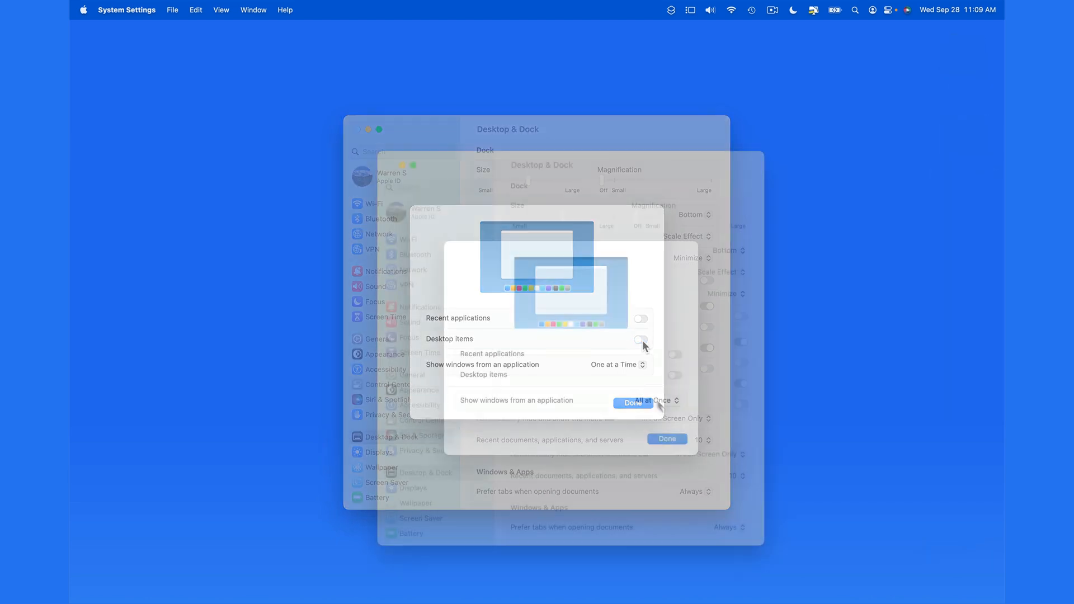
left_click(647, 401)
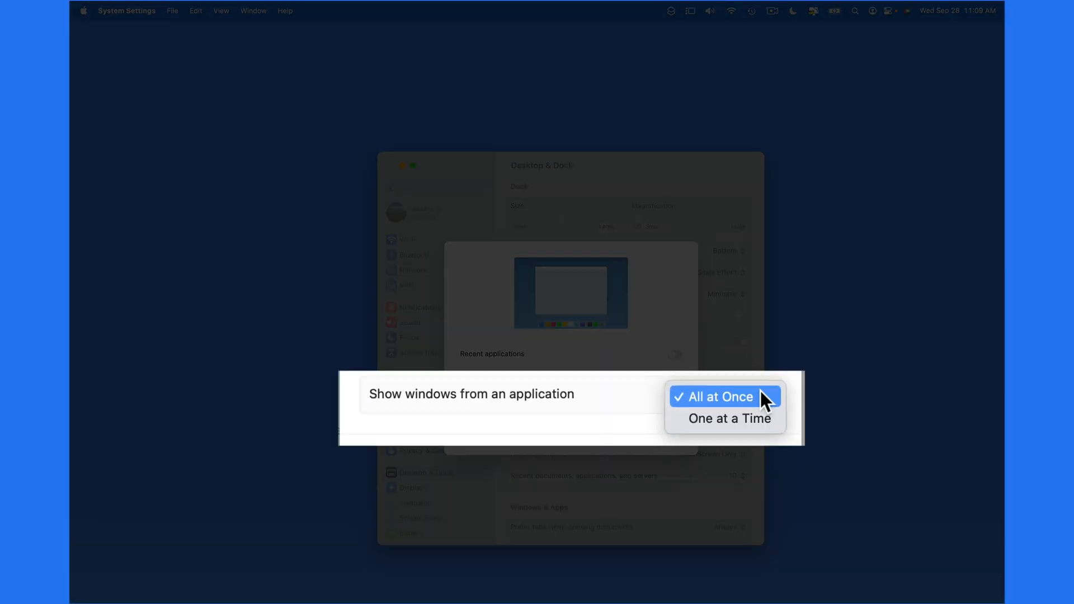
left_click(720, 396)
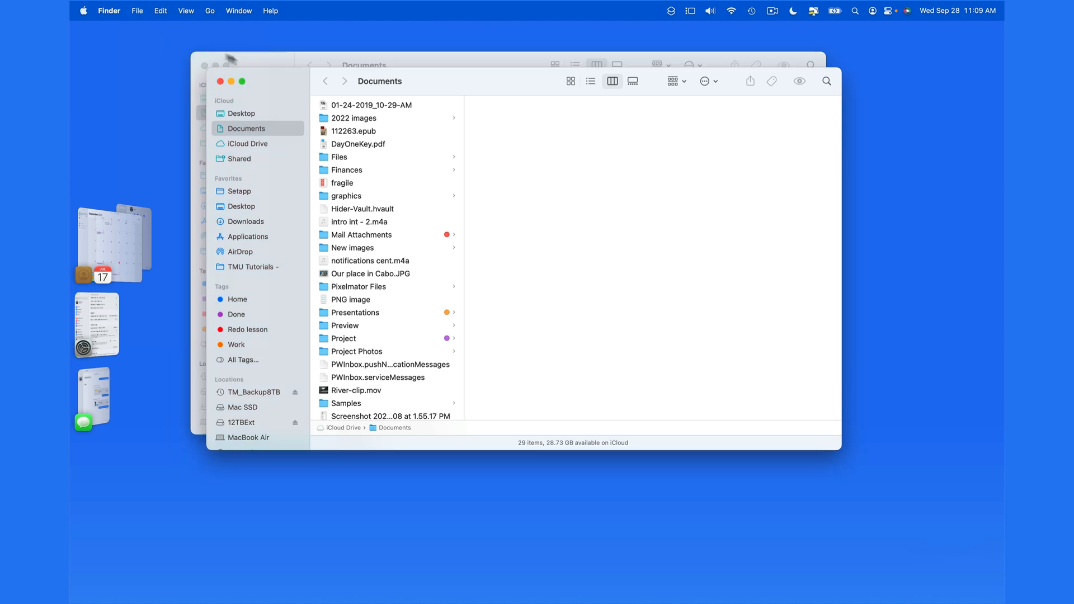
Open a new Finder window via File > New Finder Window, then return to System Settings.
left_click(137, 10)
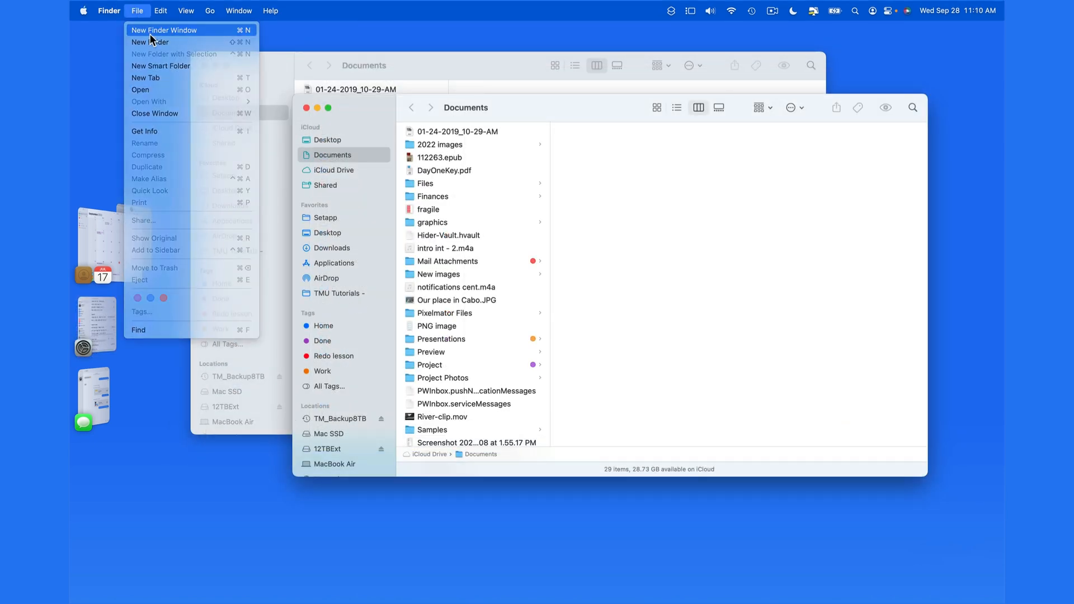
left_click(164, 30)
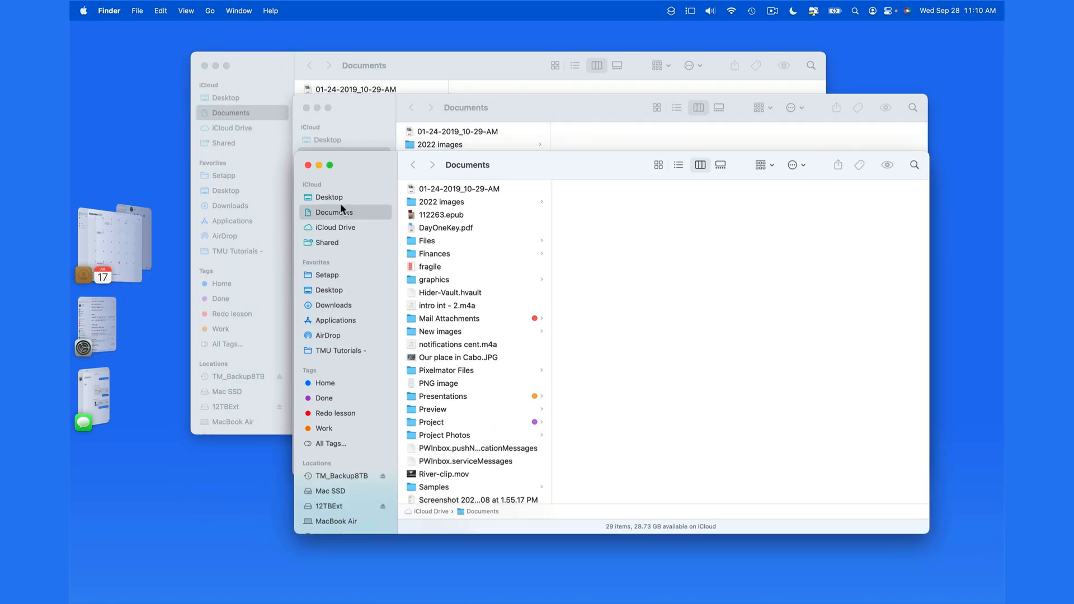
left_click(329, 196)
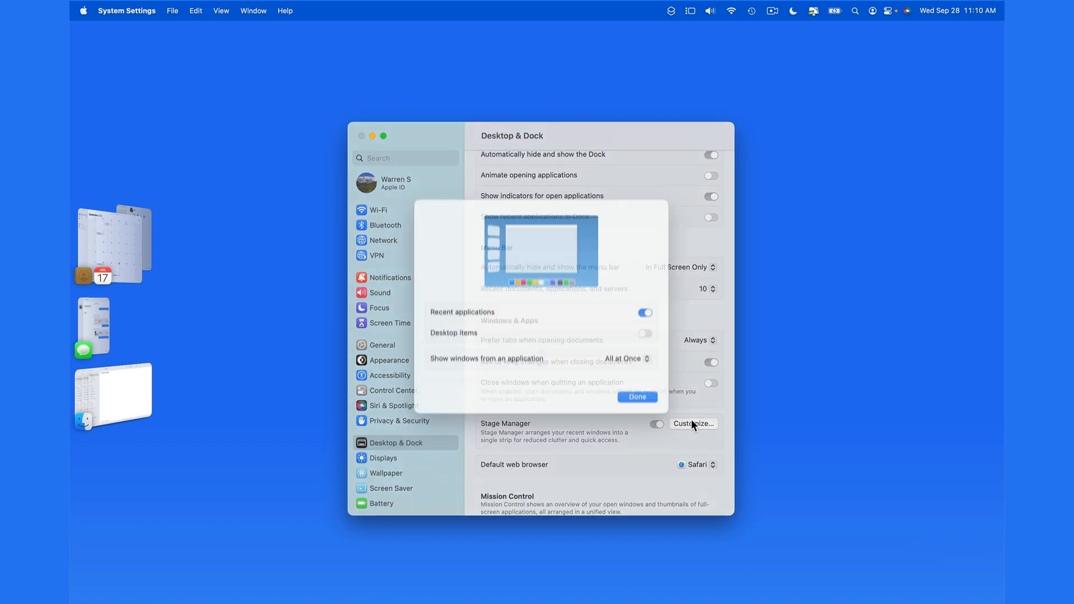
Set app windows to show One at a Time, close customization, and Cmd-Tab to Calendar.
left_click(625, 357)
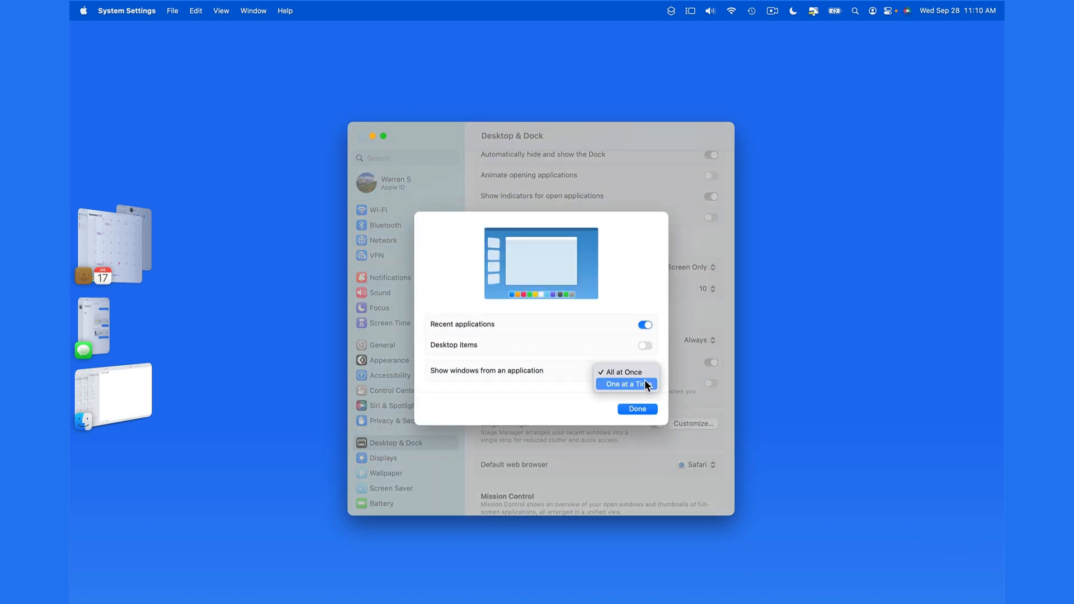
left_click(624, 384)
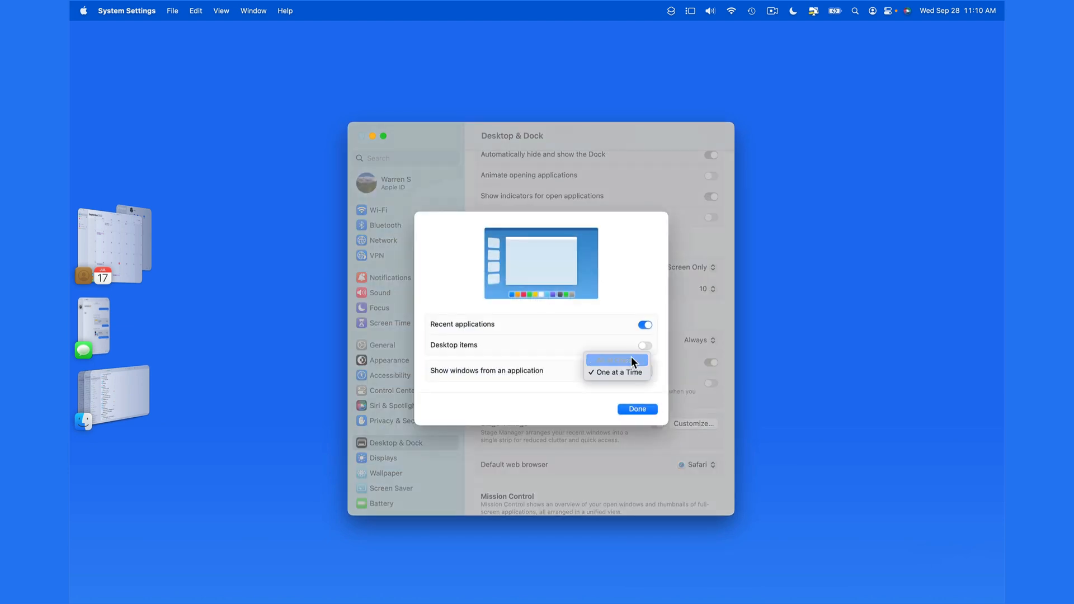
left_click(636, 409)
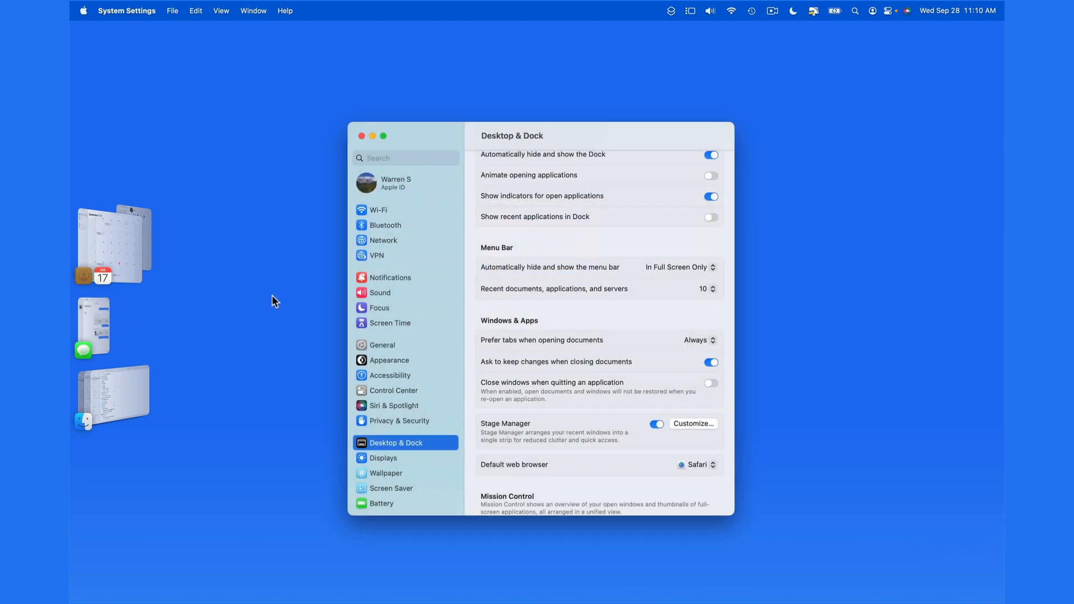
key("cmd+tab")
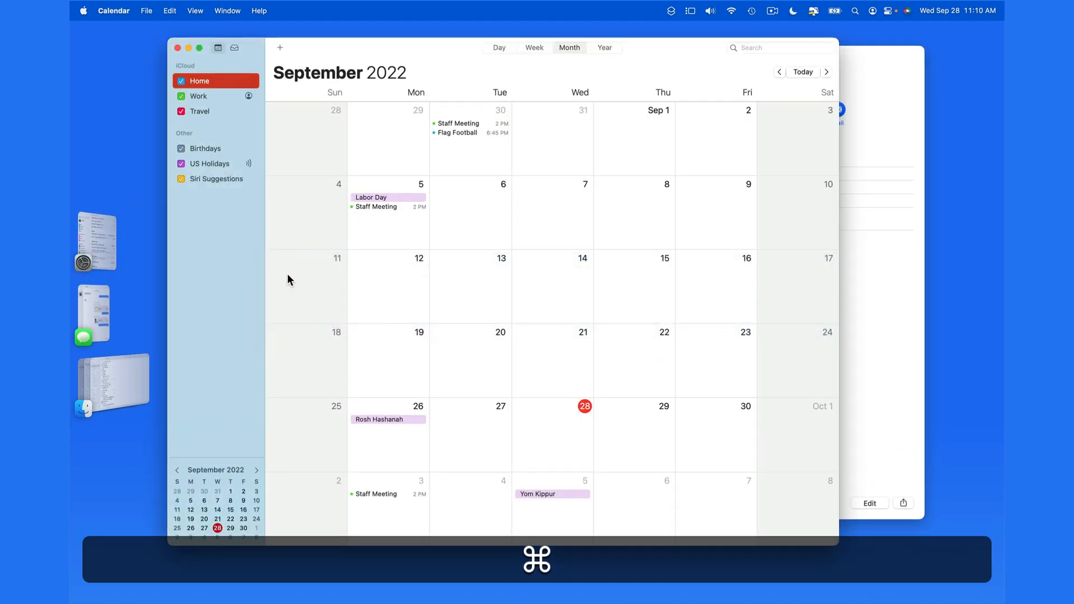
key("cmd+tab")
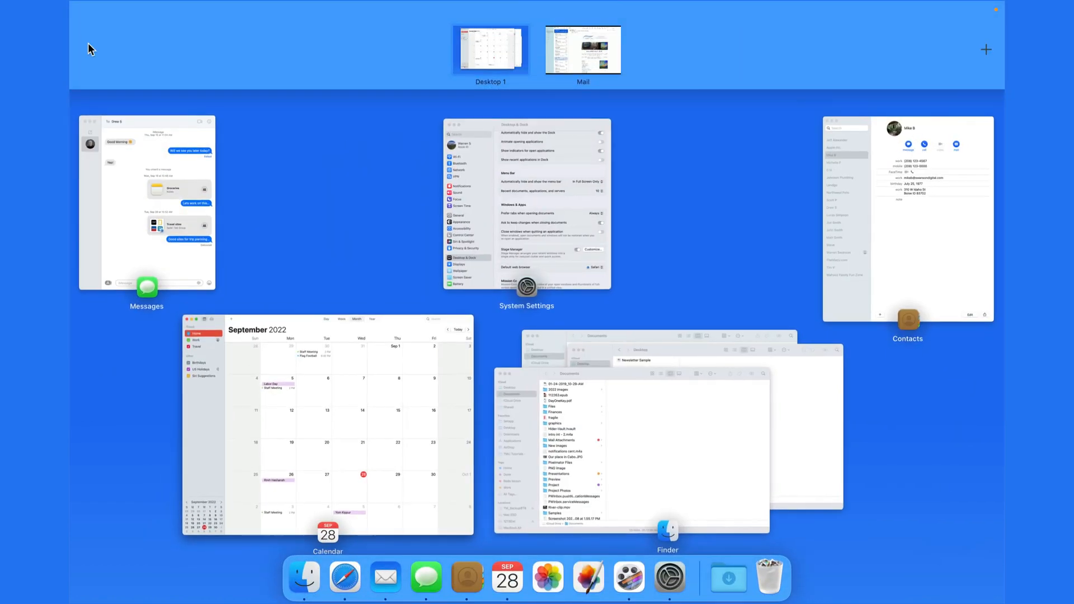
left_click(582, 48)
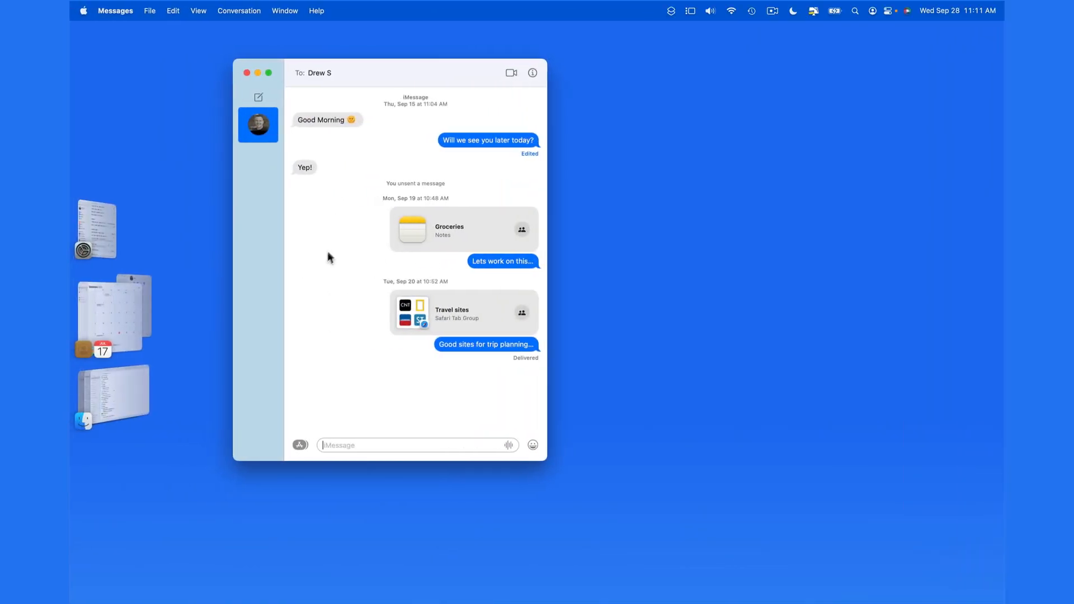
left_click(94, 315)
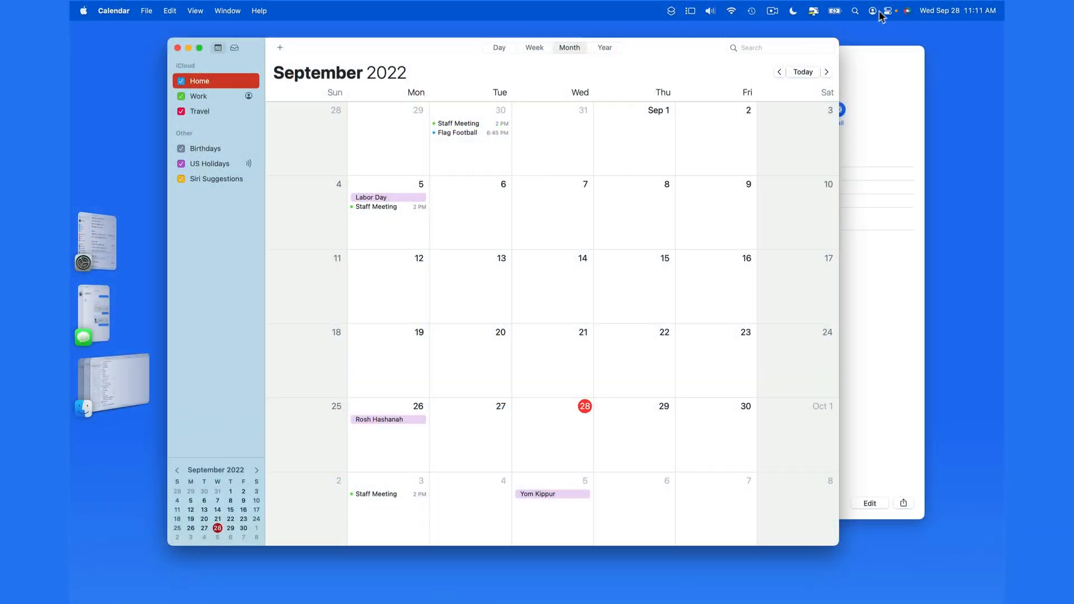
Switch the Stage Manager toggle off in Control Center and dismiss the menu.
left_click(887, 10)
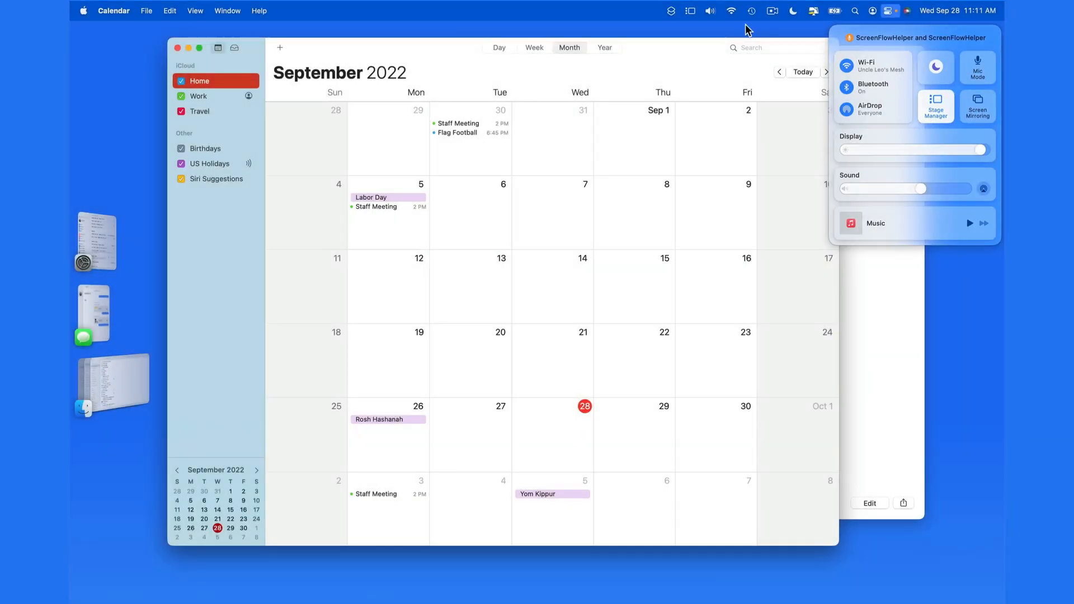
left_click(690, 10)
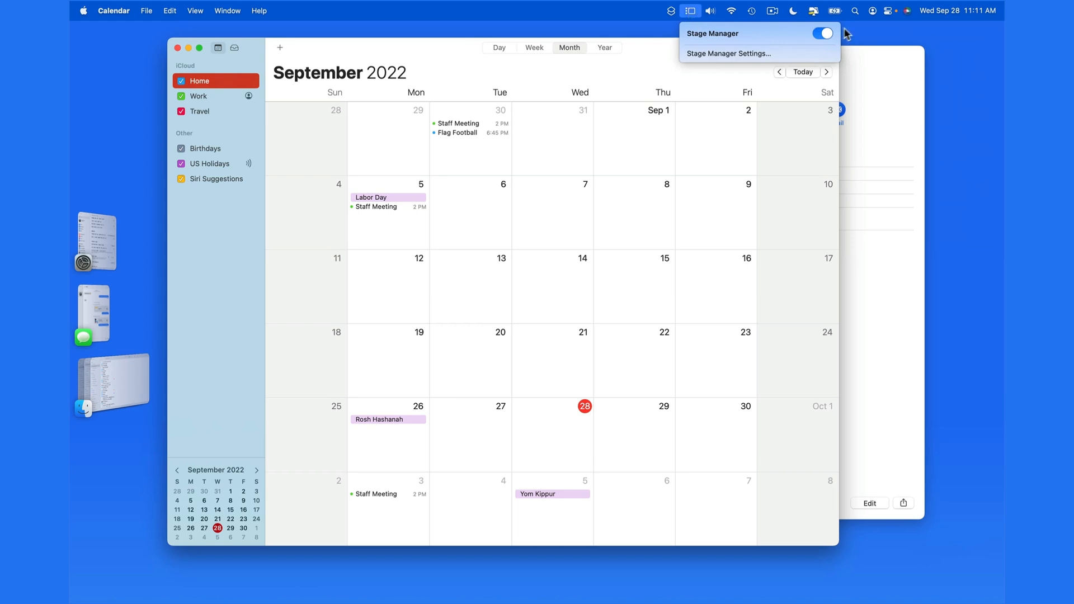
left_click(824, 33)
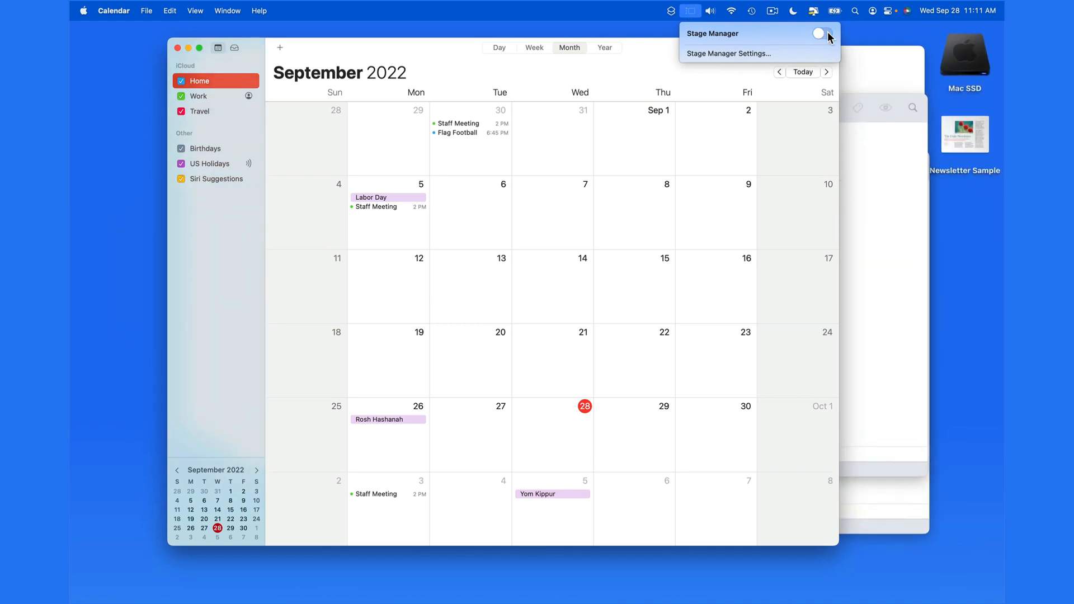
left_click(818, 34)
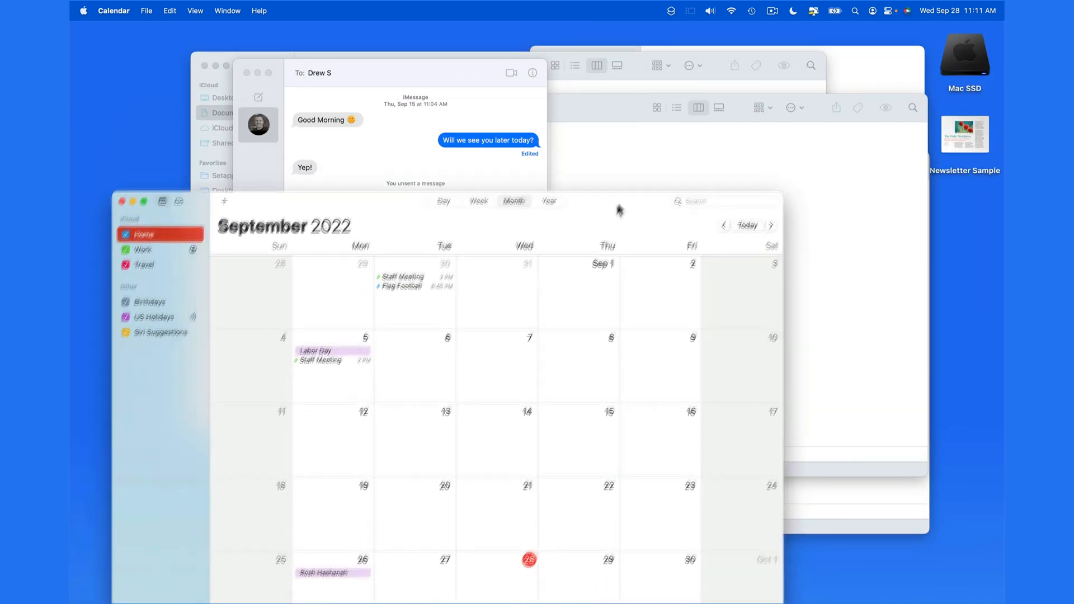